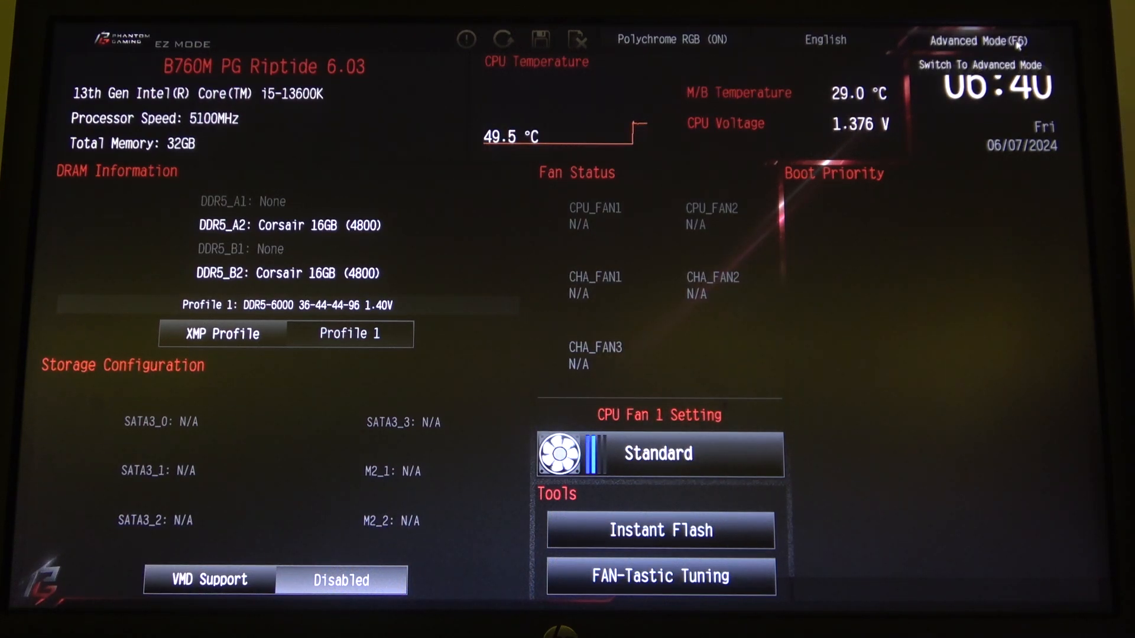
- Switch the BIOS from EZ Mode to Advanced Mode to reach the Tool menu
{"action": "left_click", "coordinate": [981, 40]}
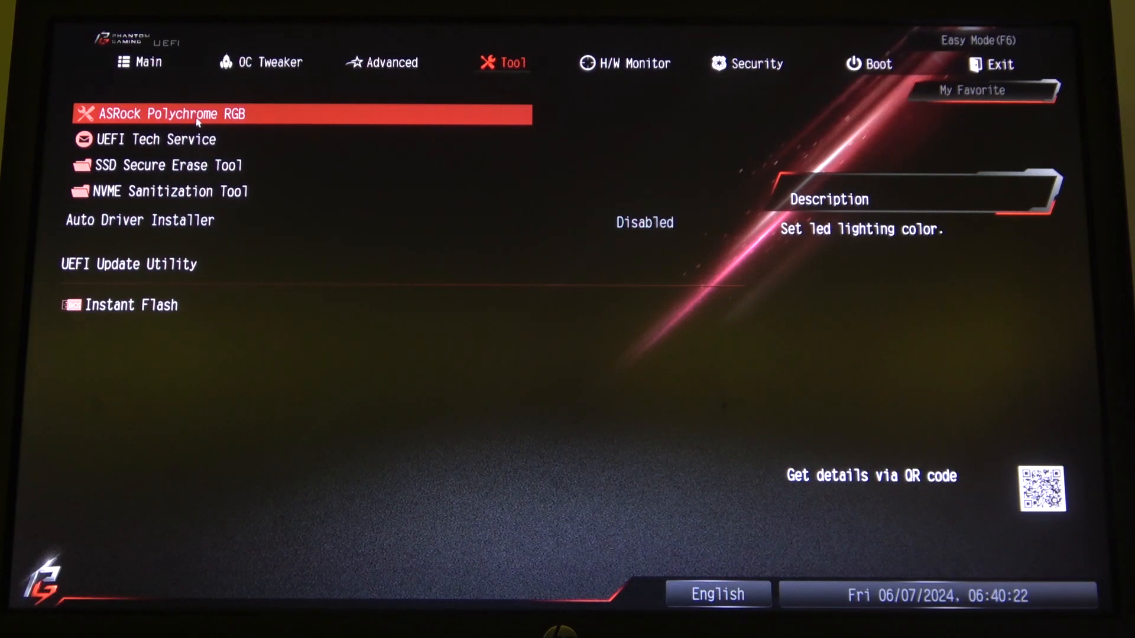
- Enter ASRock Polychrome RGB and keep RGB_LED1 as the selected LED header
{"action": "left_click", "coordinate": [167, 113]}
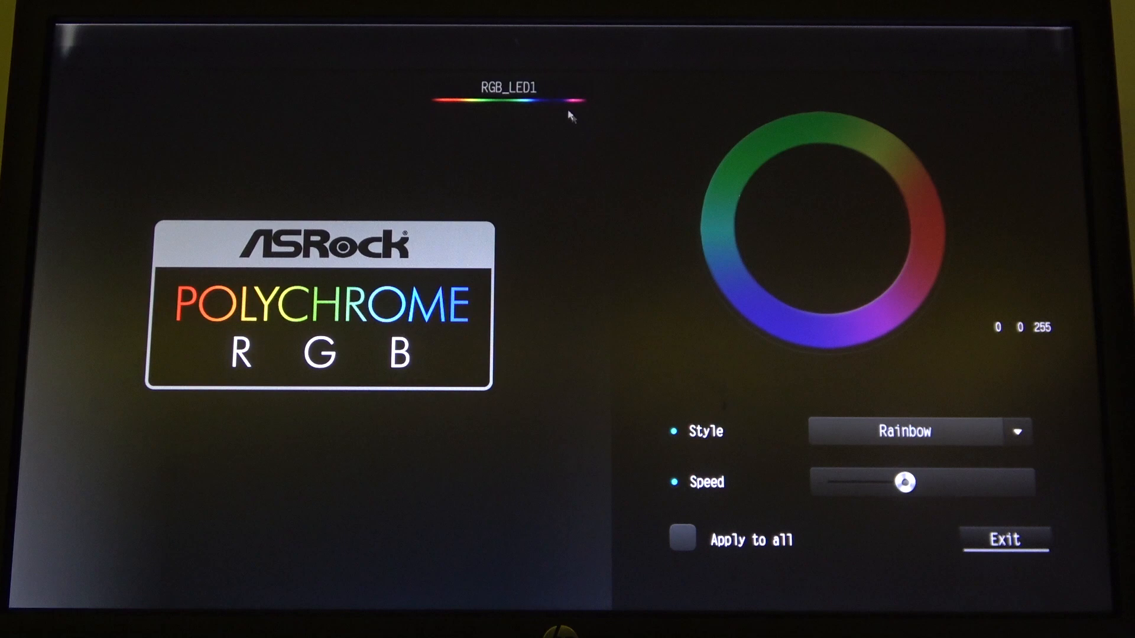
{"action": "left_click", "coordinate": [507, 98]}
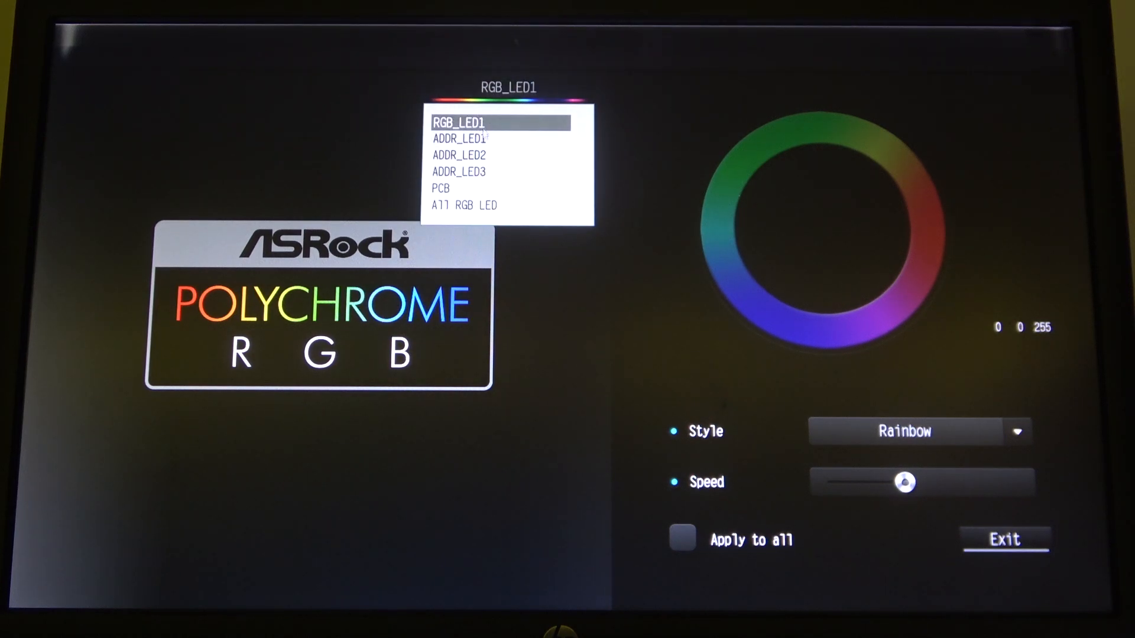
{"action": "left_click", "coordinate": [460, 154]}
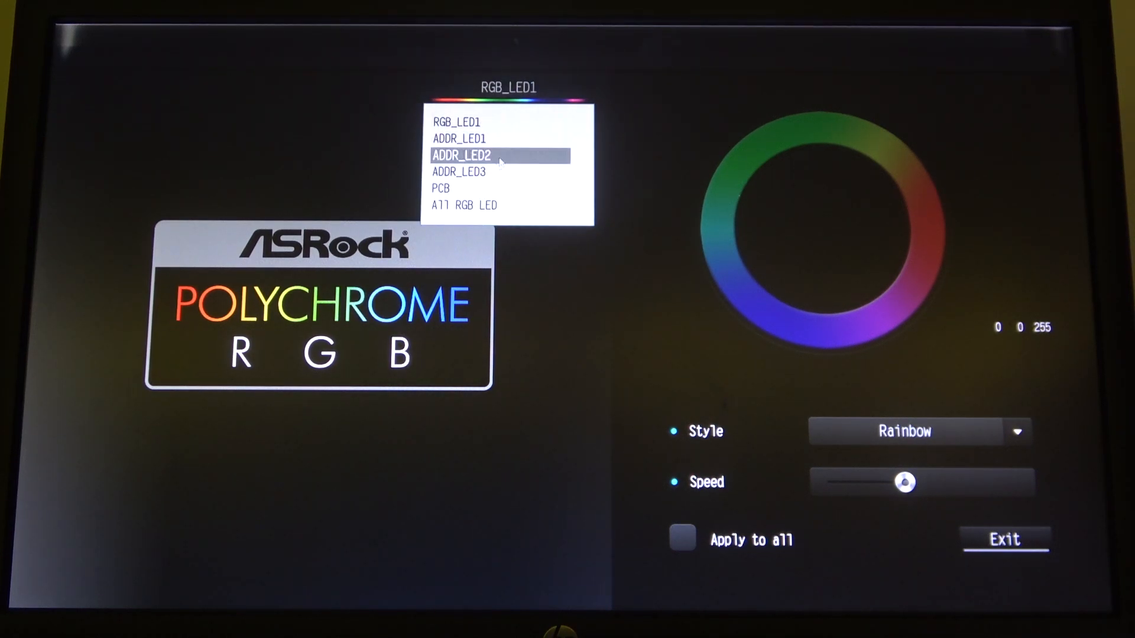
{"action": "left_click", "coordinate": [454, 121]}
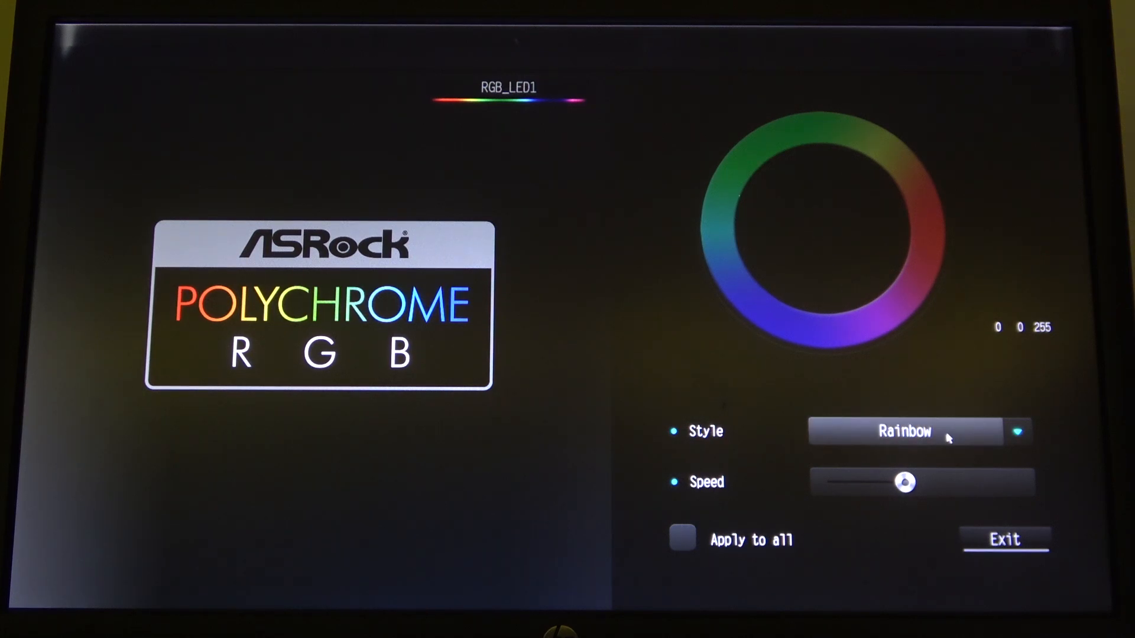
- Set RGB_LED1 to Static style with a bright green colour (0, 252, 33)
{"action": "left_click", "coordinate": [914, 432]}
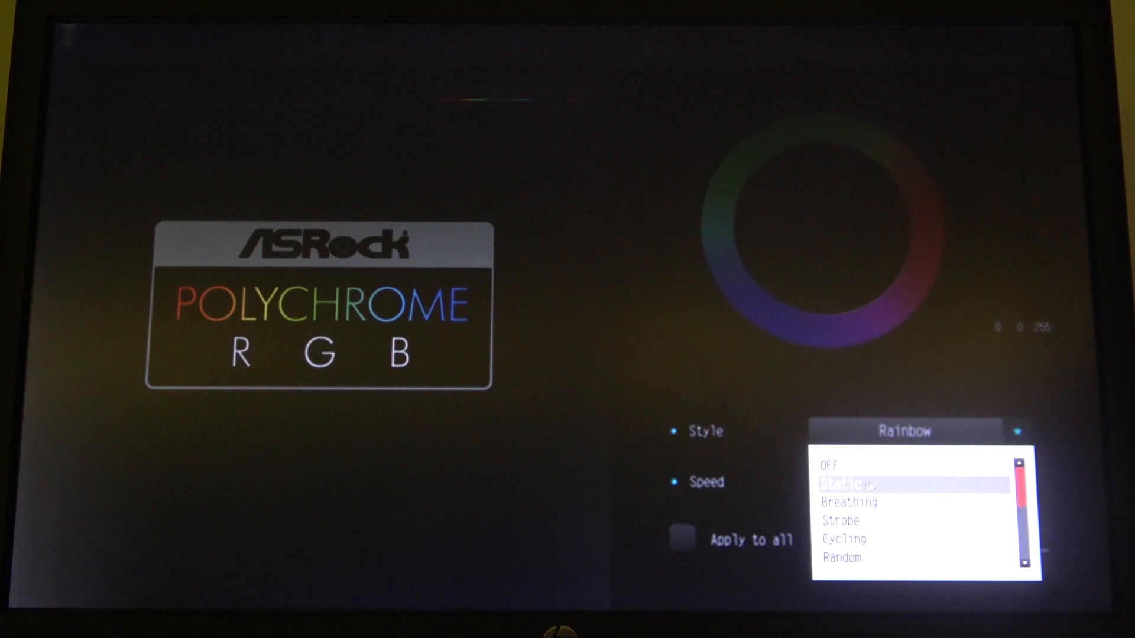
{"action": "left_click", "coordinate": [854, 484]}
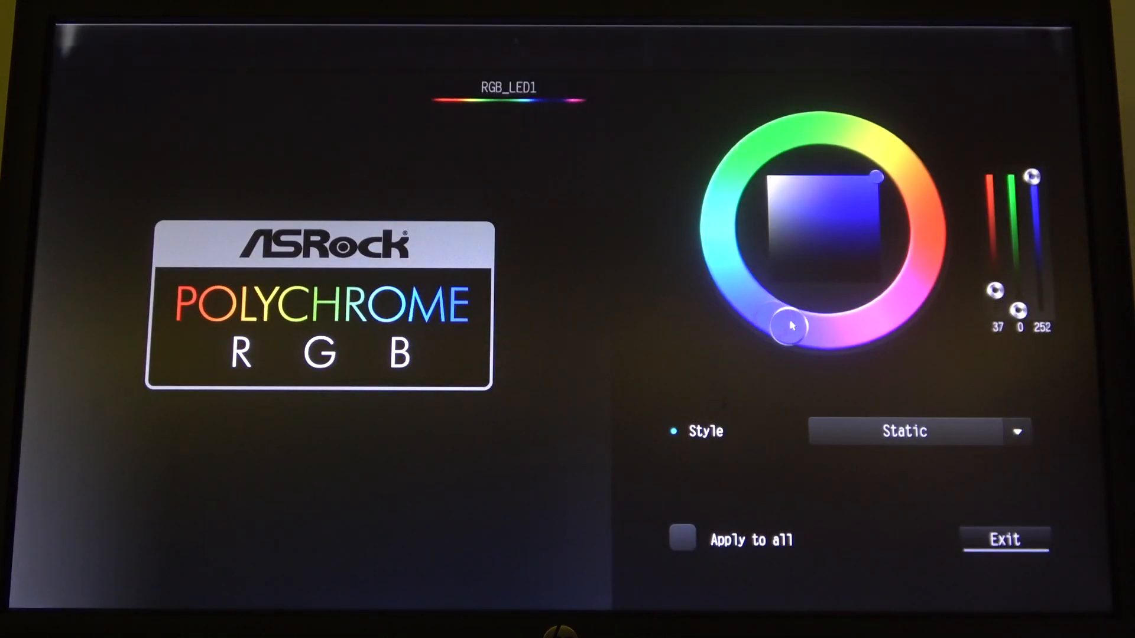
{"action": "left_click_drag", "start_coordinate": [791, 327], "coordinate": [755, 149]}
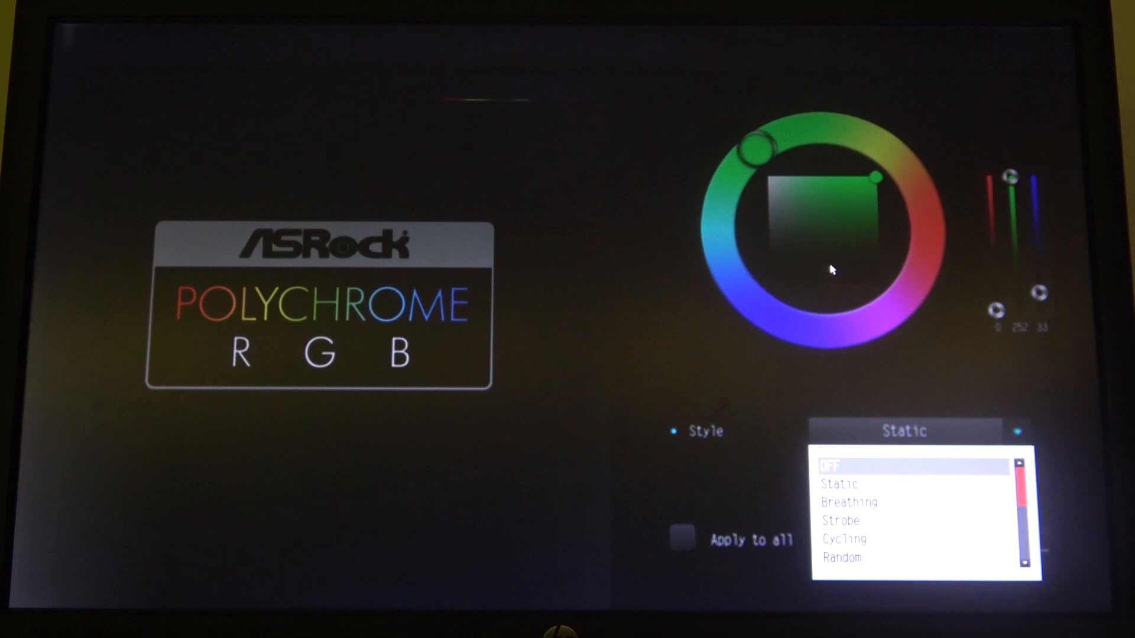
{"action": "left_click", "coordinate": [839, 484]}
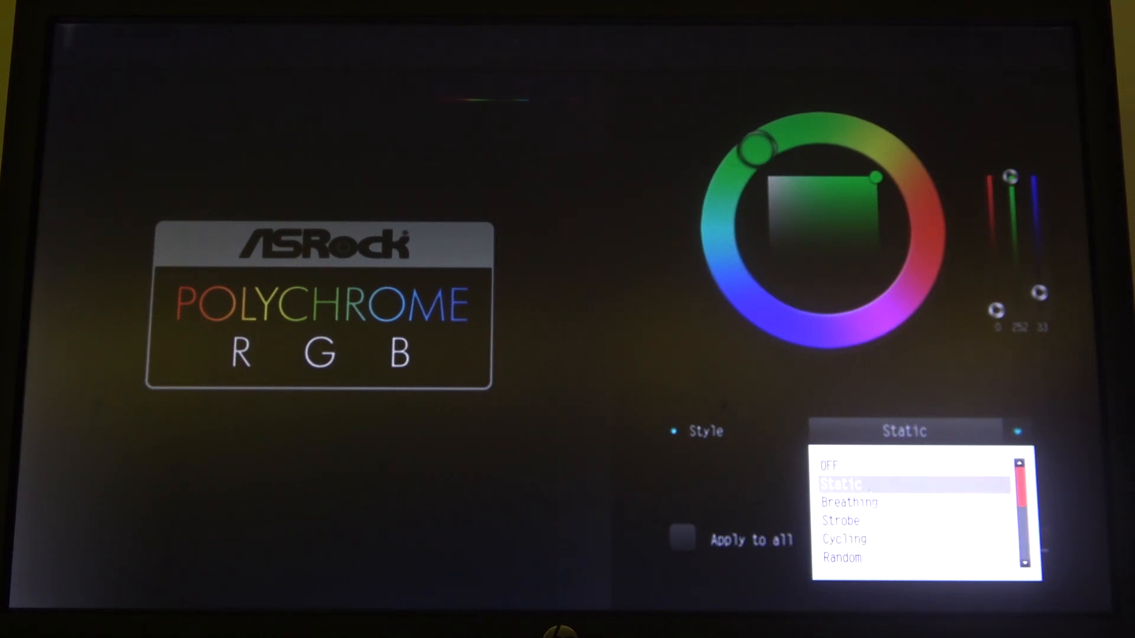
{"action": "left_click", "coordinate": [842, 484]}
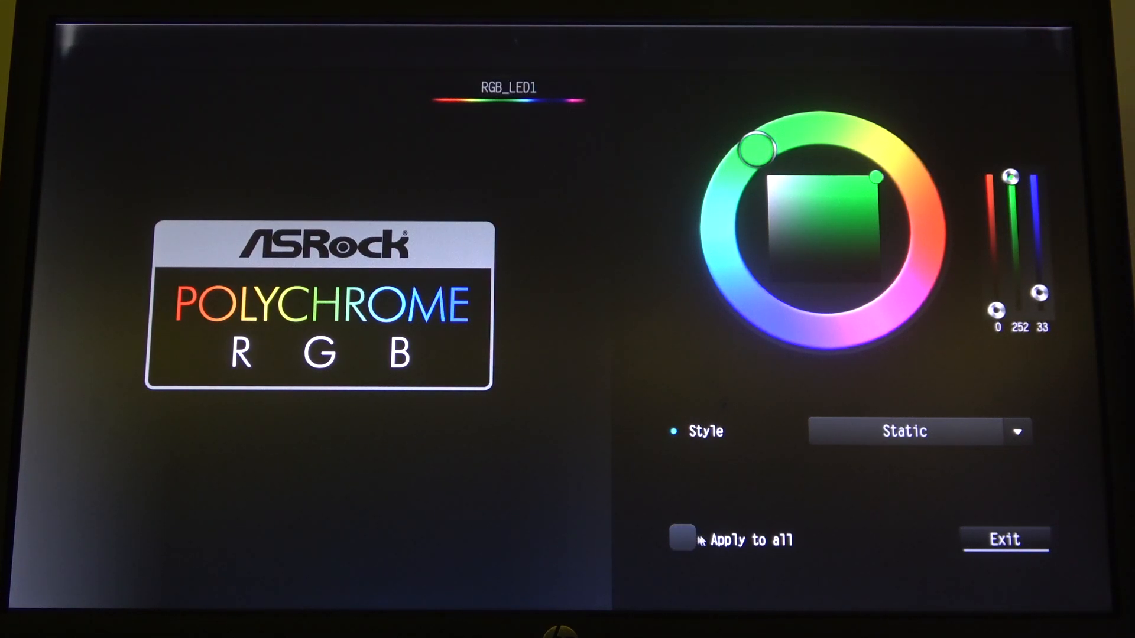
- Apply the static green to all LEDs and exit back to the Tool menu
{"action": "left_click", "coordinate": [679, 539]}
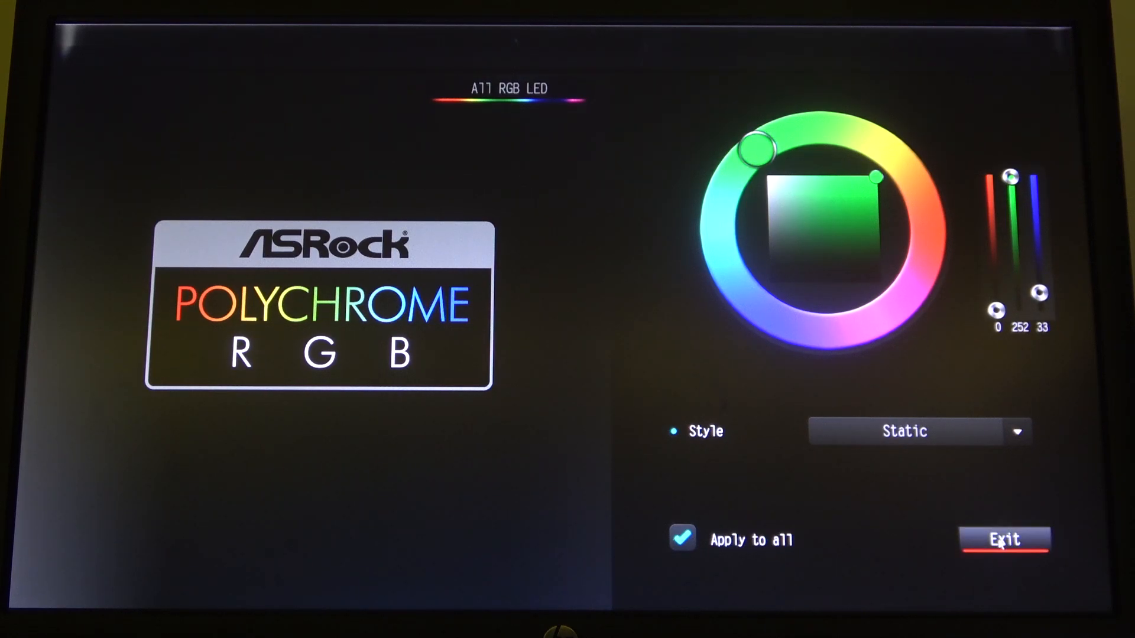
{"action": "left_click", "coordinate": [1005, 539]}
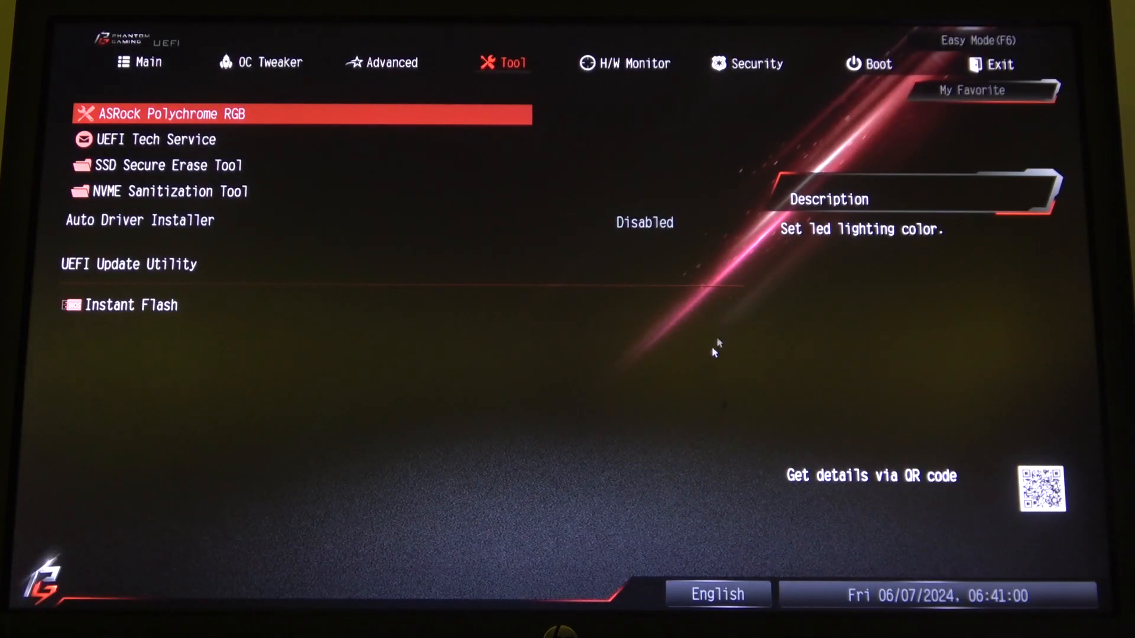
{"action": "mouse_move", "coordinate": [700, 380]}
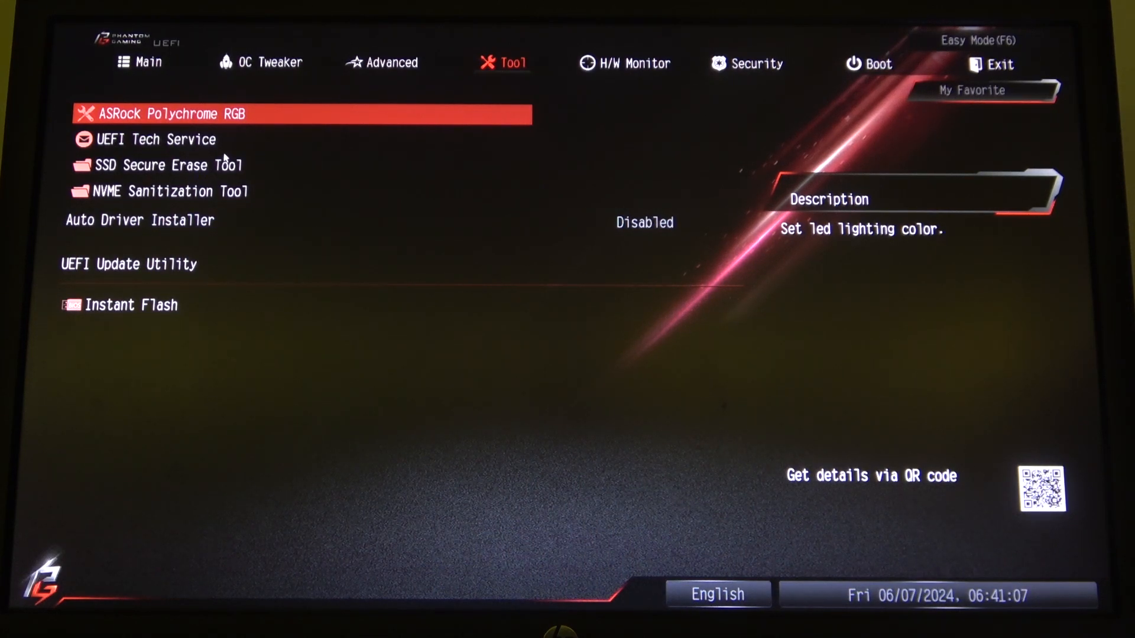
{"action": "mouse_move", "coordinate": [221, 187]}
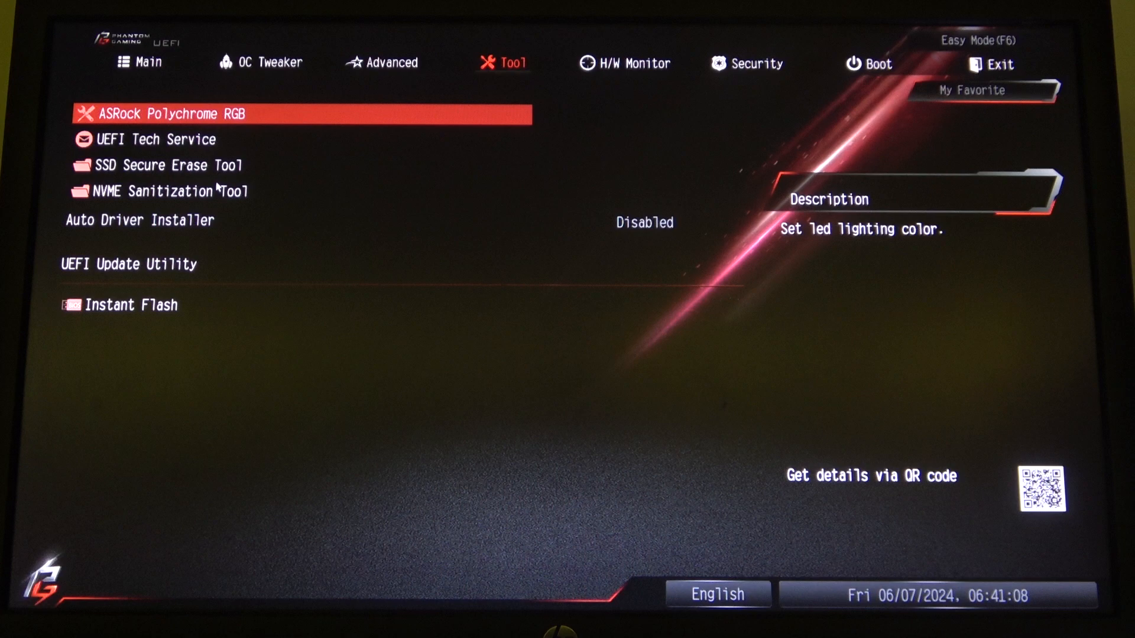